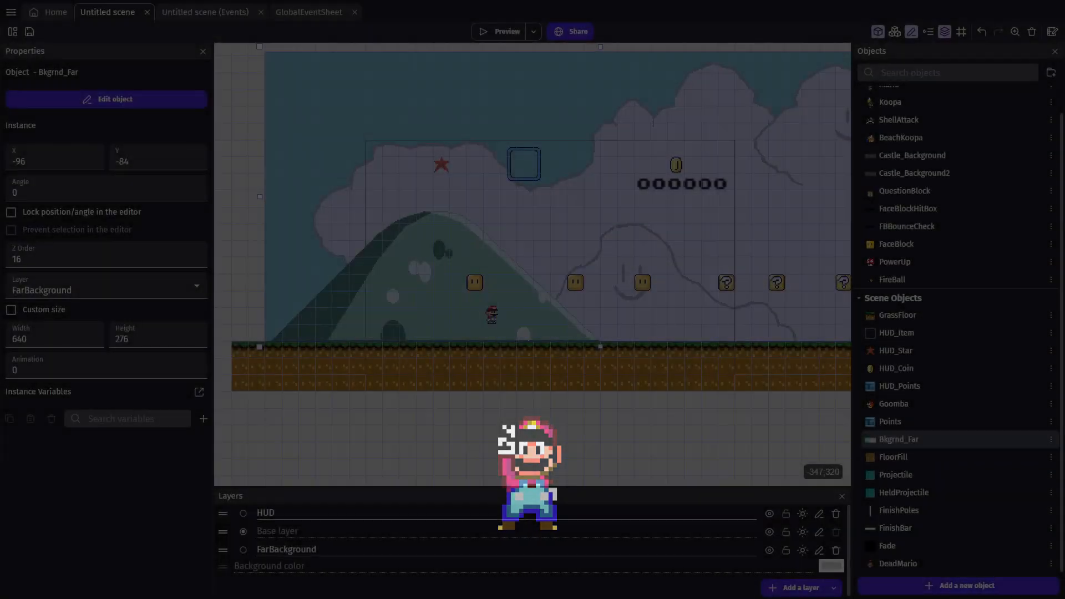
Select Mario in the scene and review the DeadMario object in its editor
{"action": "left_click", "coordinate": [450, 489]}
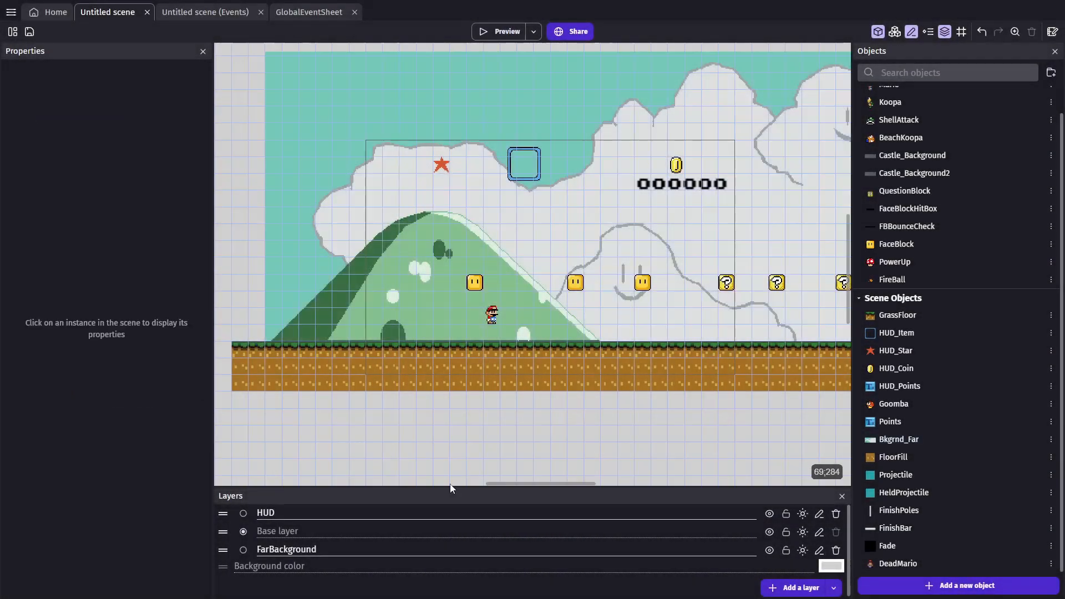
{"action": "left_click", "coordinate": [492, 314]}
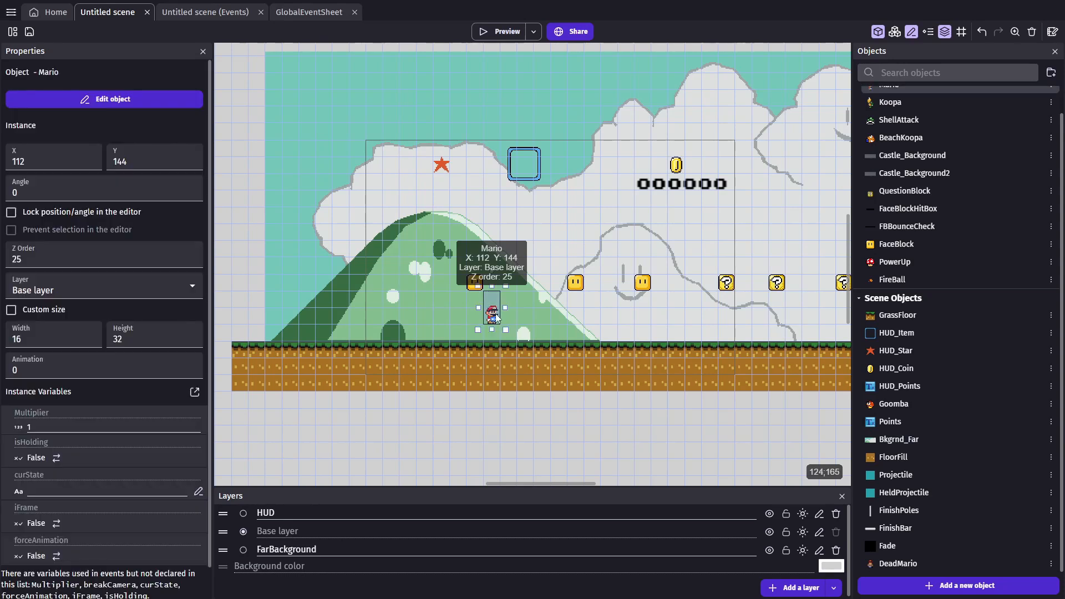
{"action": "left_click", "coordinate": [105, 99]}
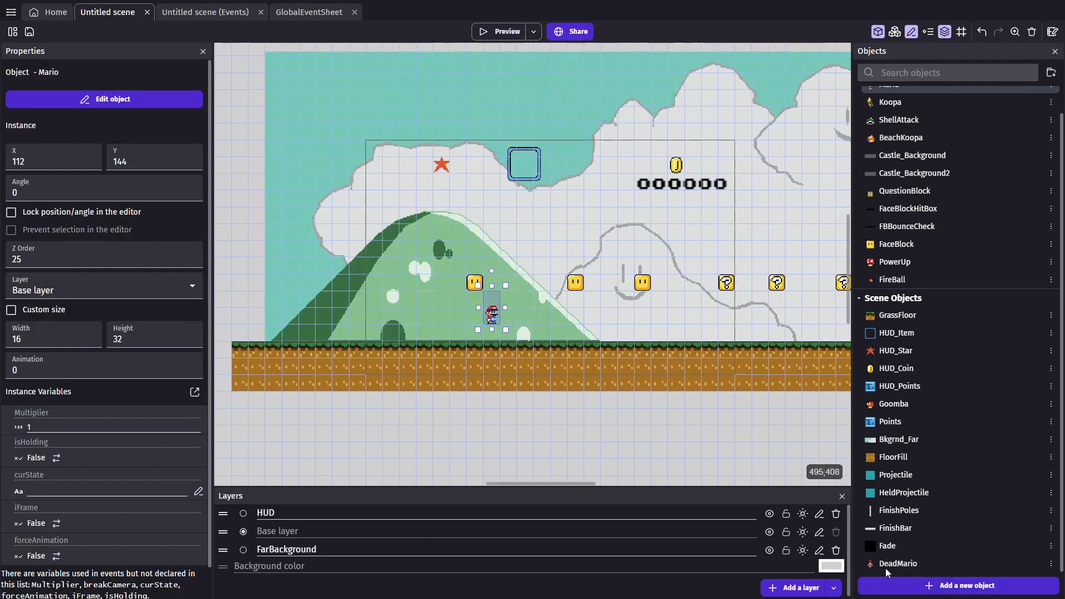
{"action": "double_click", "coordinate": [897, 563]}
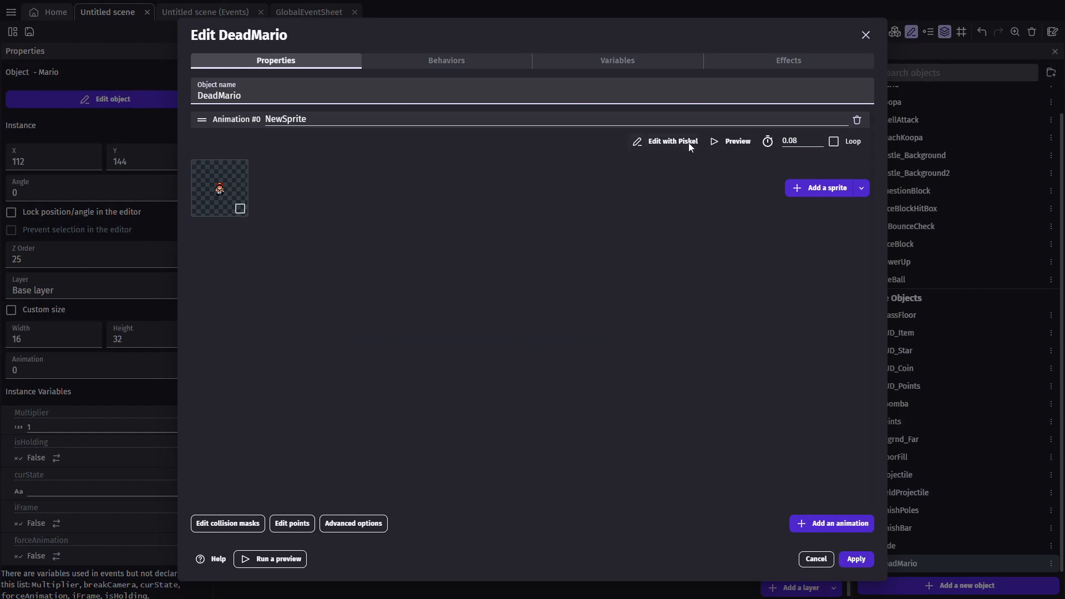
{"action": "left_click", "coordinate": [667, 141]}
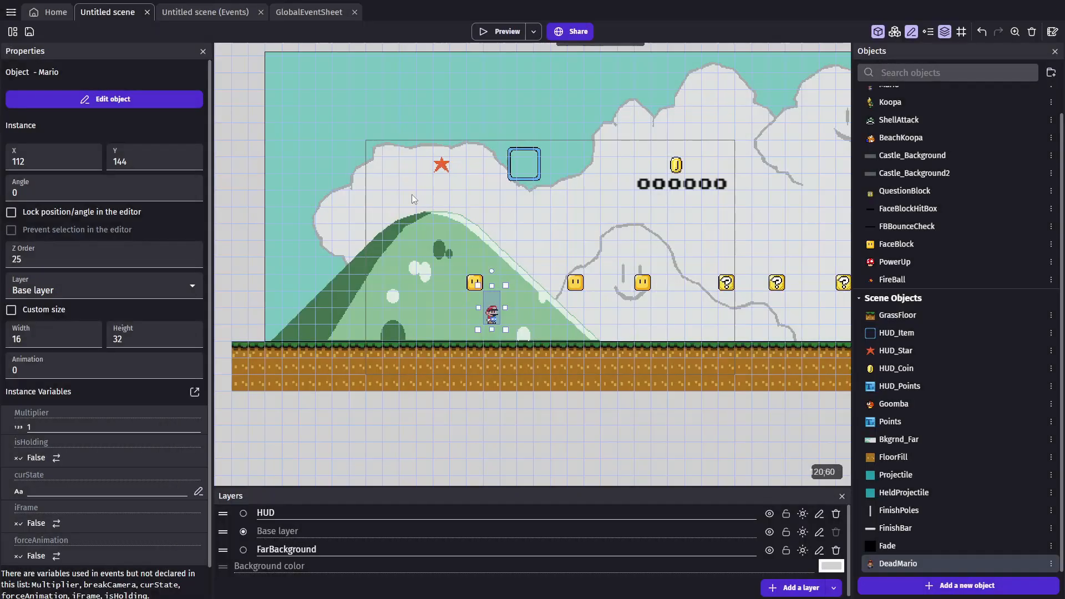
{"action": "mouse_move", "coordinate": [298, 286]}
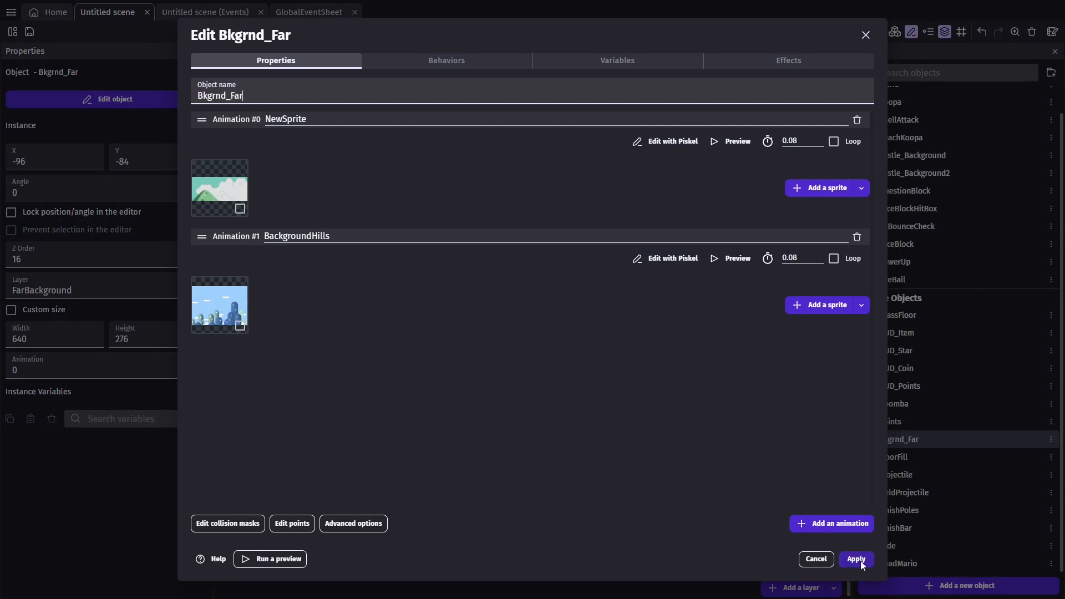
Save the BackgroundHills animation on Bkgrnd_Far and switch to the global event sheet
{"action": "left_click", "coordinate": [855, 559]}
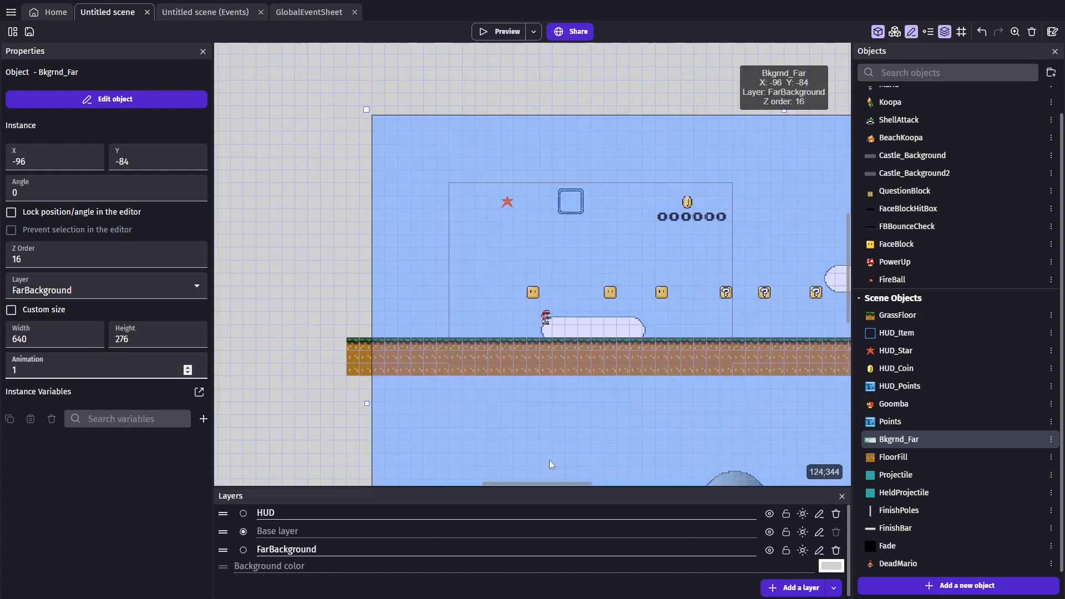
{"action": "left_click", "coordinate": [500, 32]}
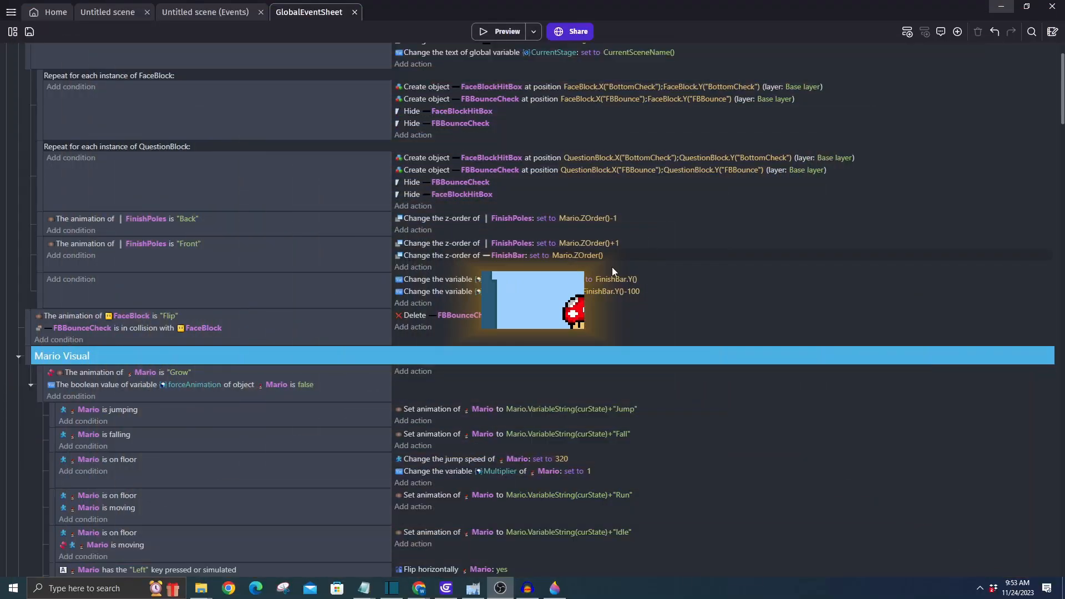
Scroll down through the Mario Visual and Goomba collision events
{"action": "scroll", "scroll_direction": "down", "scroll_amount": 3}
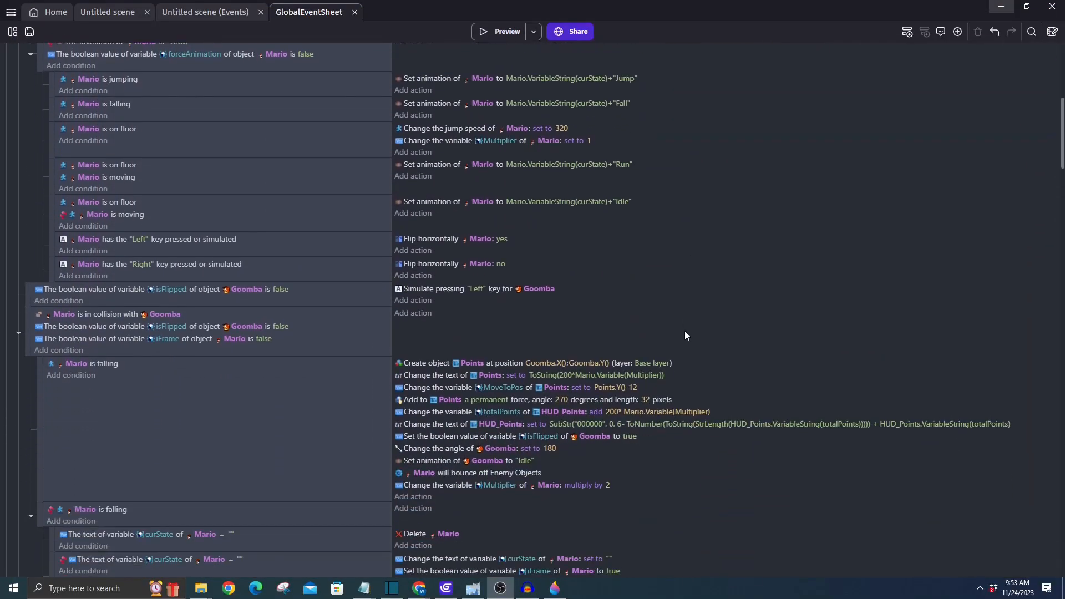
{"action": "scroll", "scroll_direction": "down", "scroll_amount": 3}
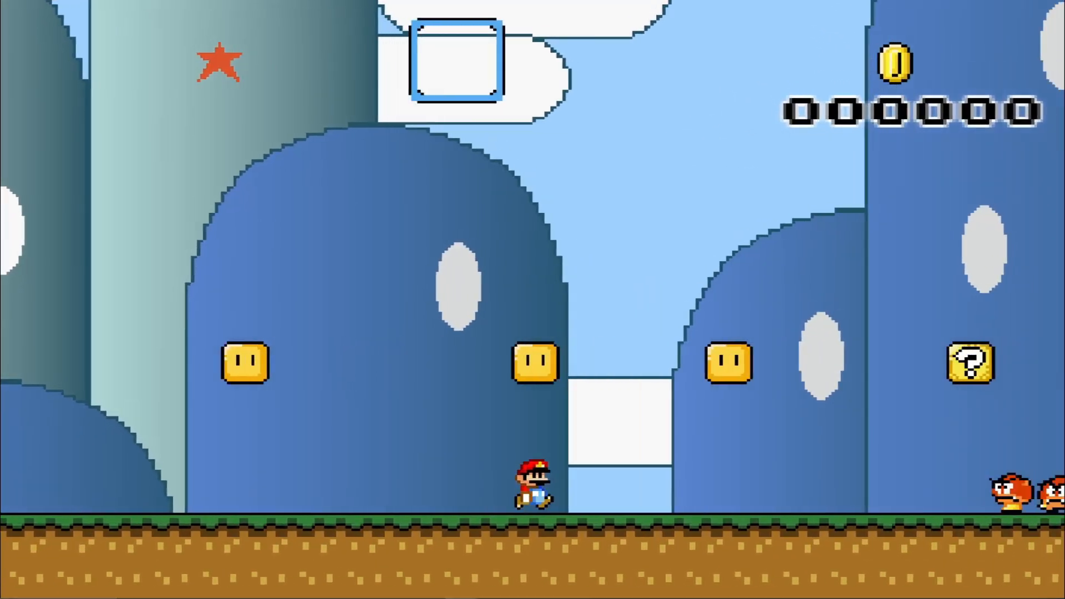
Stop the running game preview to return to the event sheet
{"action": "key", "text": "space"}
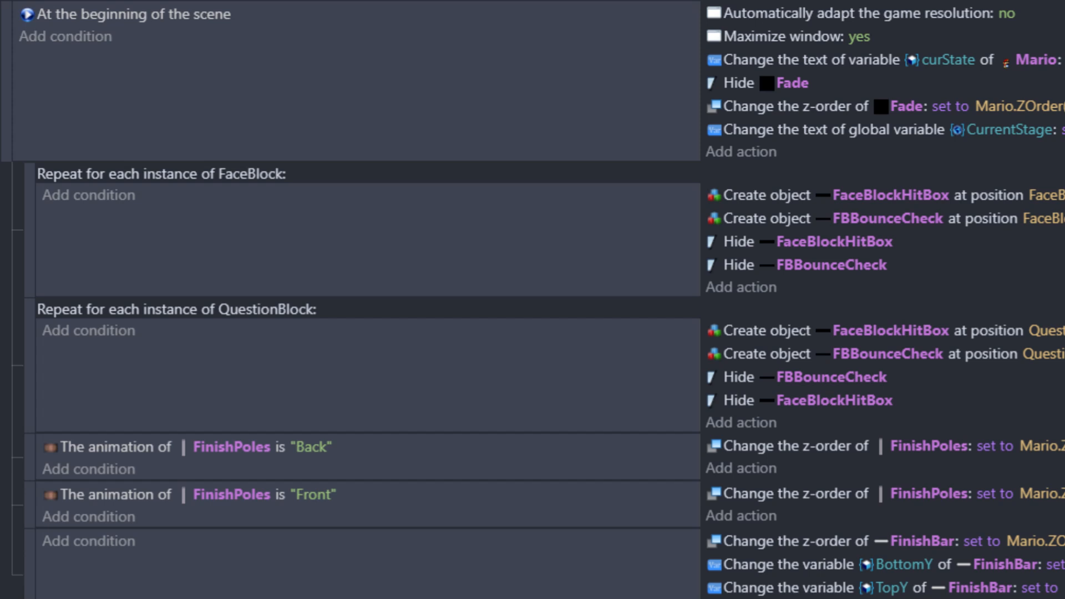
View the FinishPoles custom points TopPoint and BotPoint
{"action": "scroll", "scroll_direction": "down", "scroll_amount": 3}
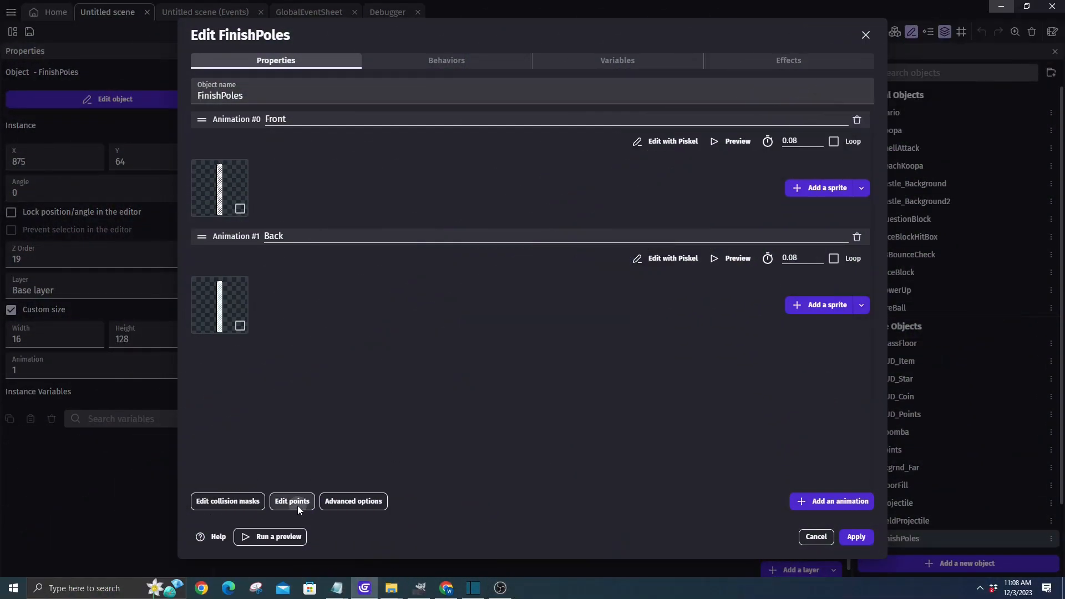
{"action": "left_click", "coordinate": [292, 502]}
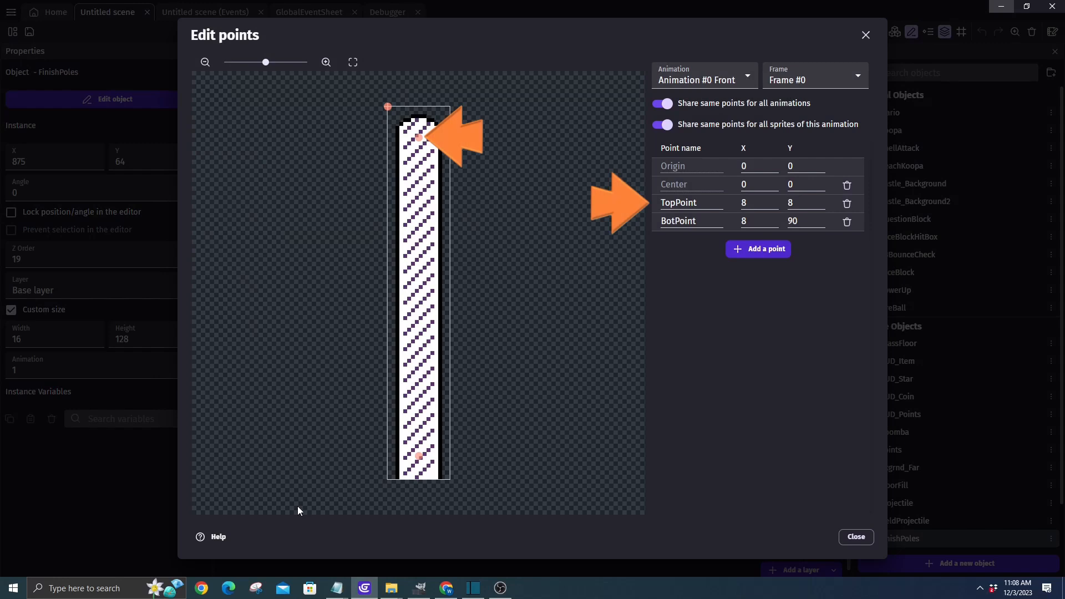